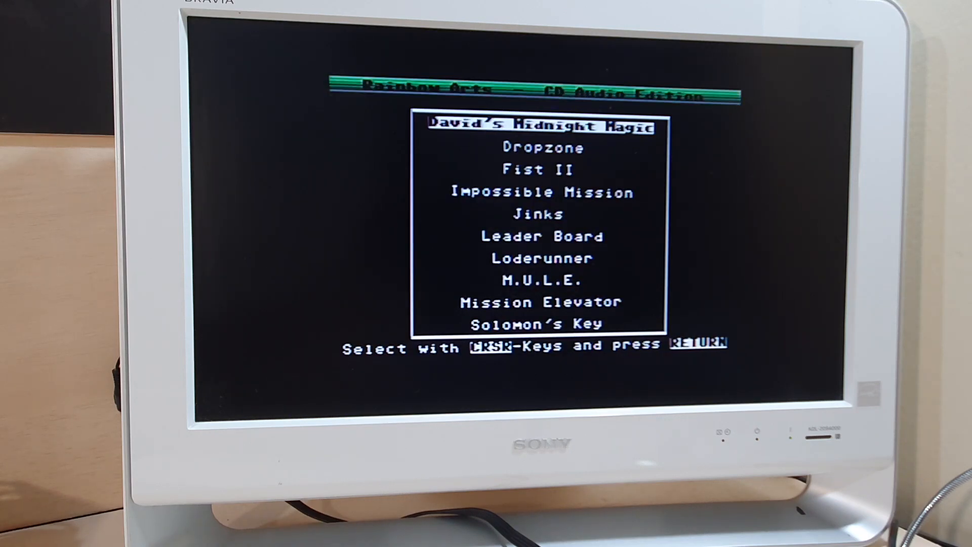
Move the highlight past Dropzone to Fist II and select it, reaching the Track #09 prompt.
key("down")
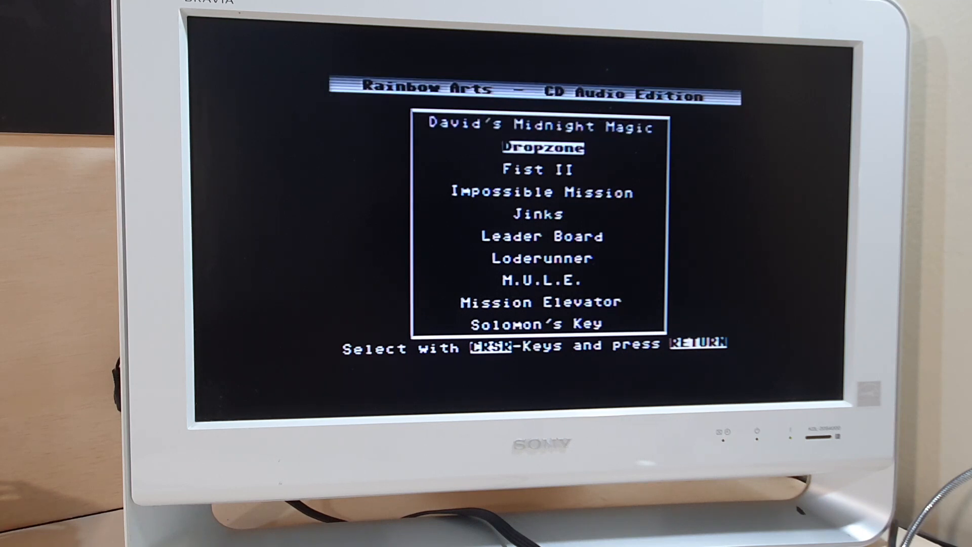
key("Down")
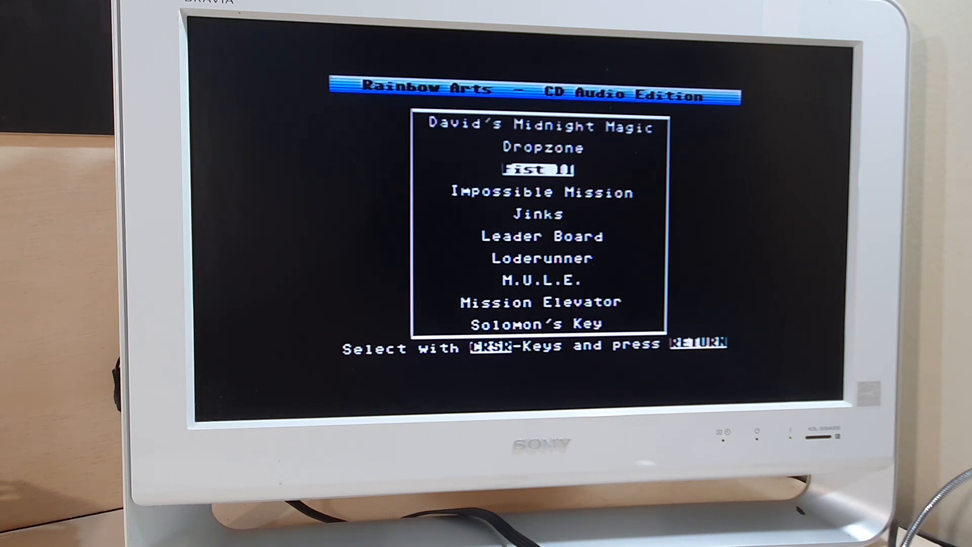
key("Return")
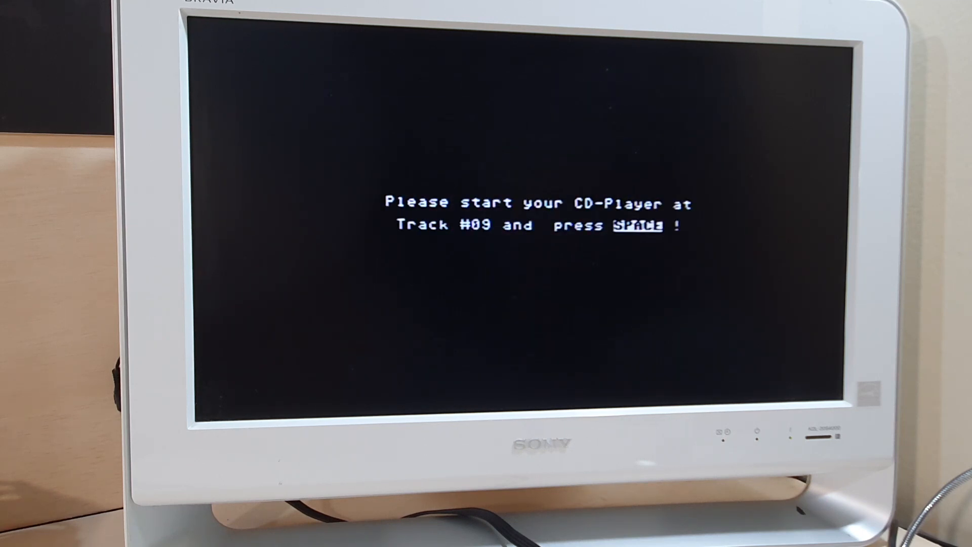